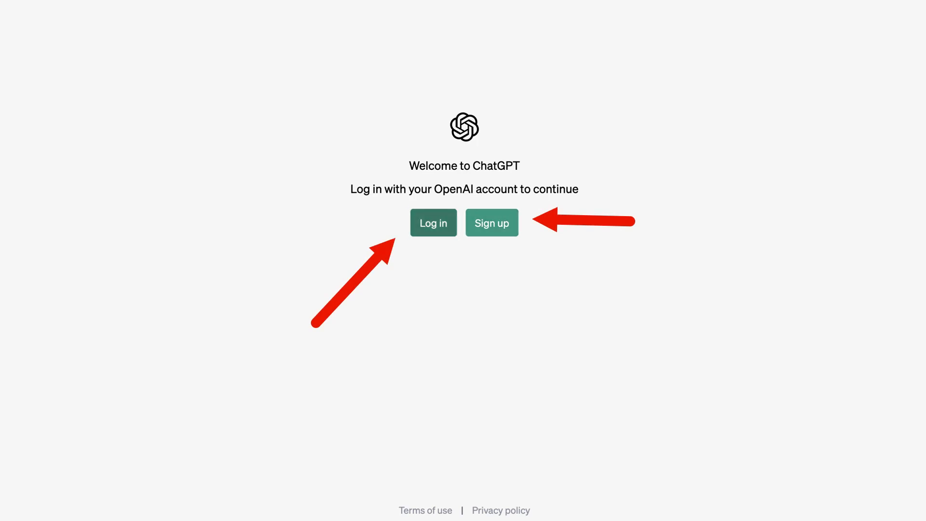
Step: Sign in to ChatGPT with the Google account and dismiss the research preview and feedback notices
click(433, 223)
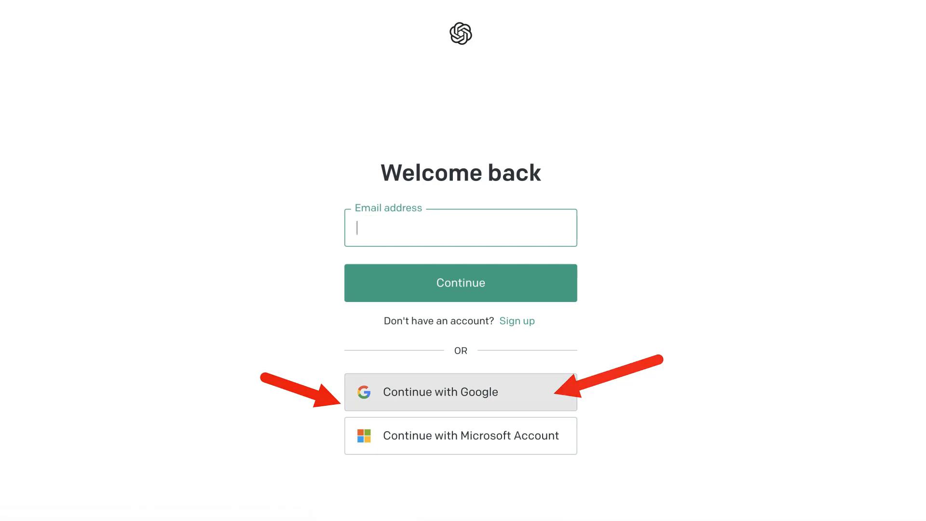
click(460, 392)
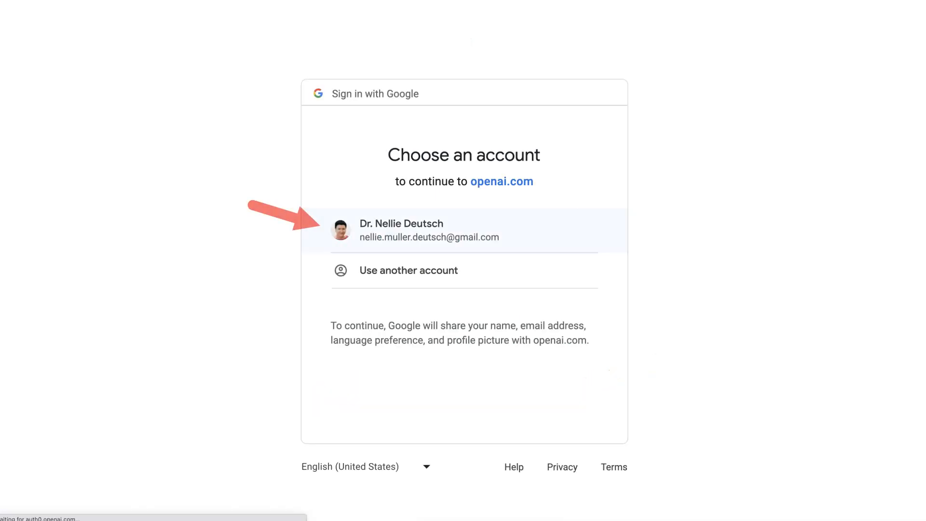
click(414, 230)
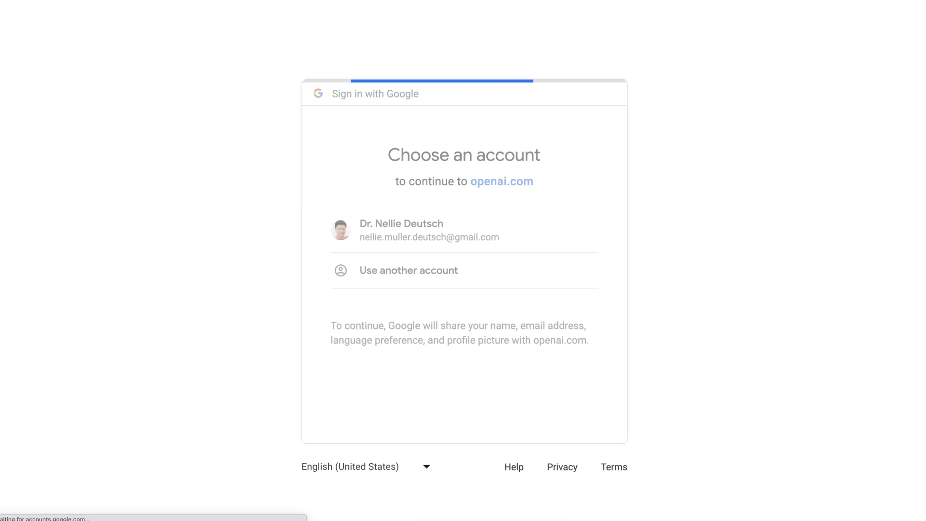
click(429, 231)
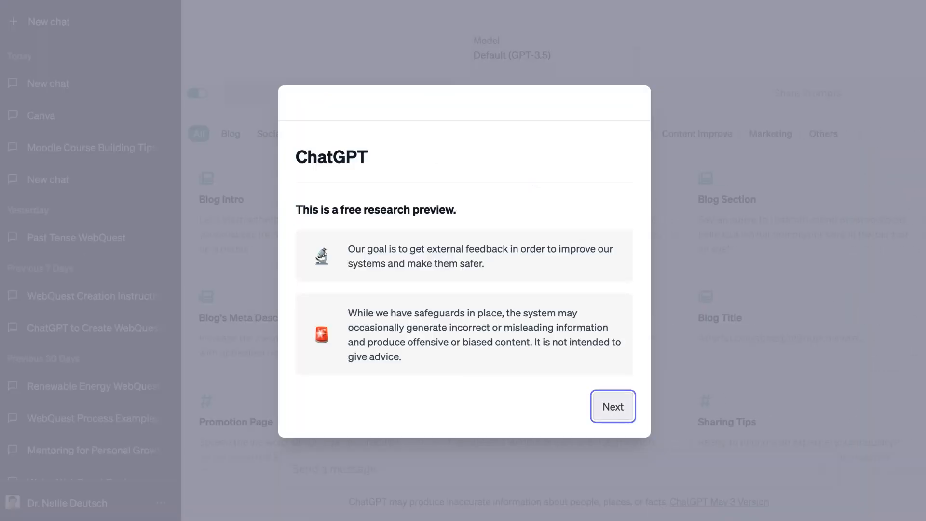
click(613, 406)
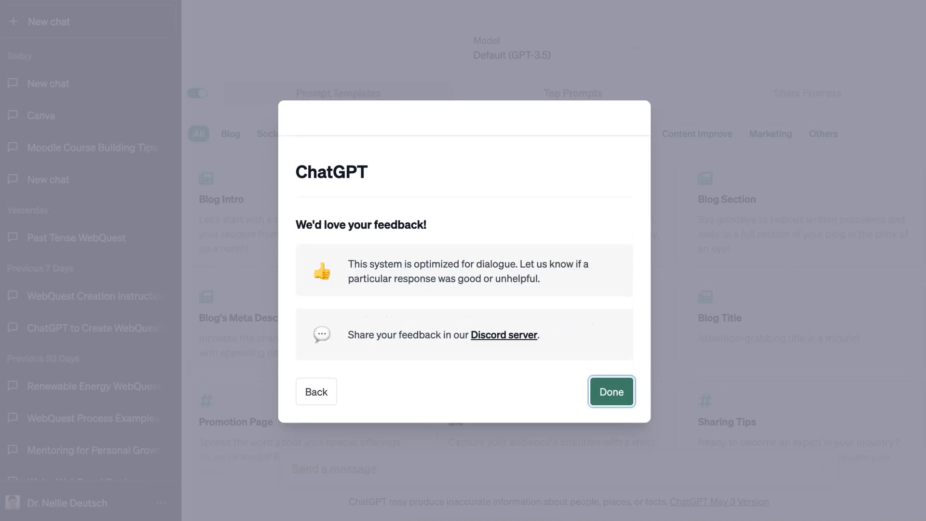
click(611, 392)
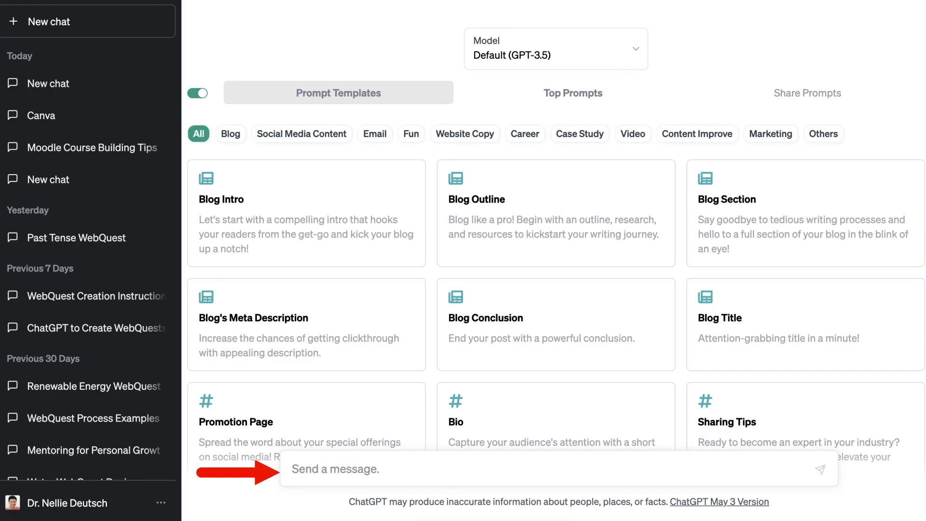
Step: Open today's untitled chat with the WebQuest citation answers and retitle it 'Citing APA Style'
scroll(down, 3)
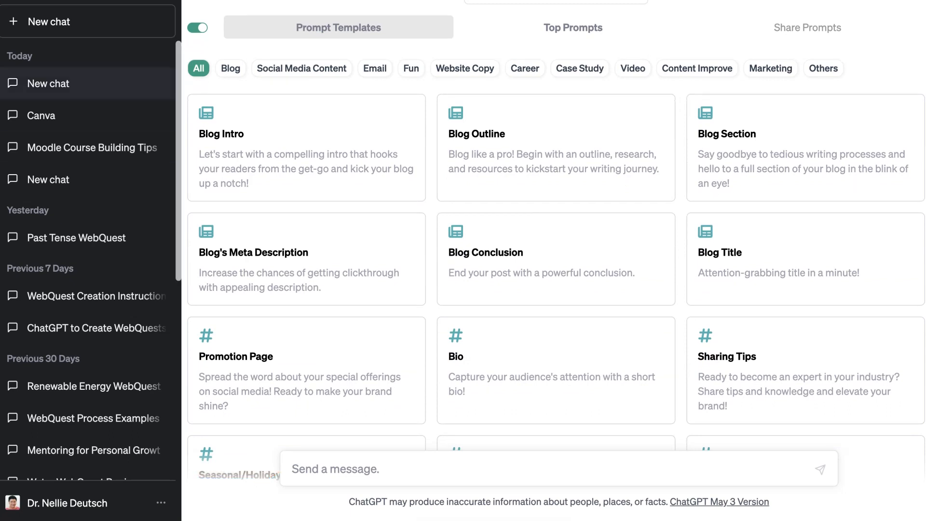
click(47, 83)
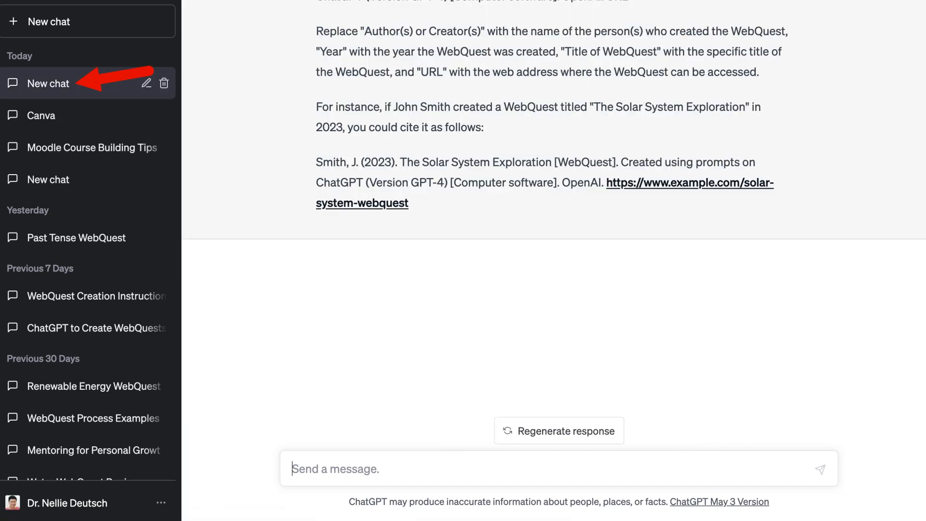
click(146, 82)
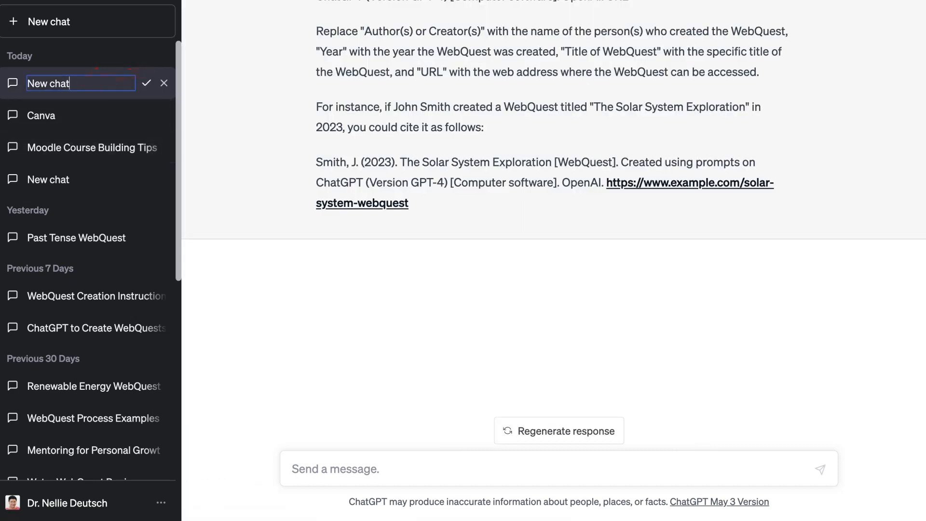
text(N)
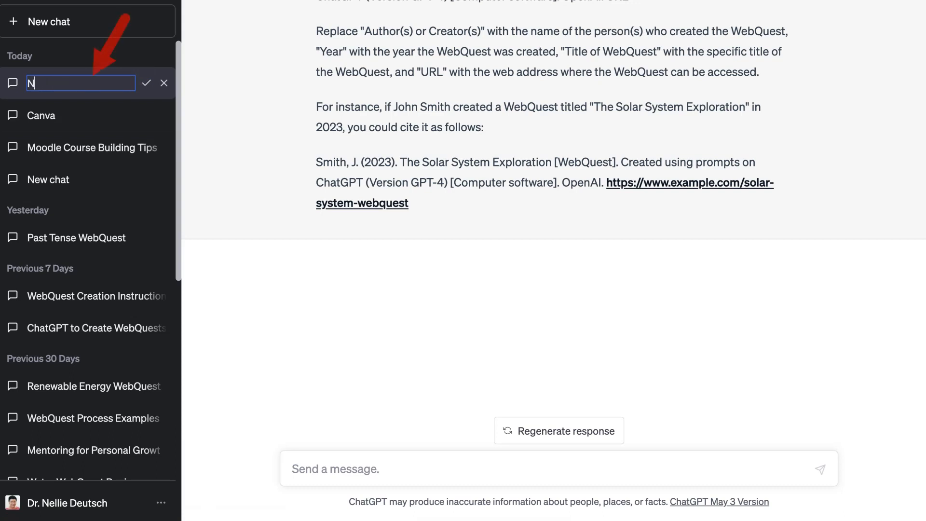
text(AP)
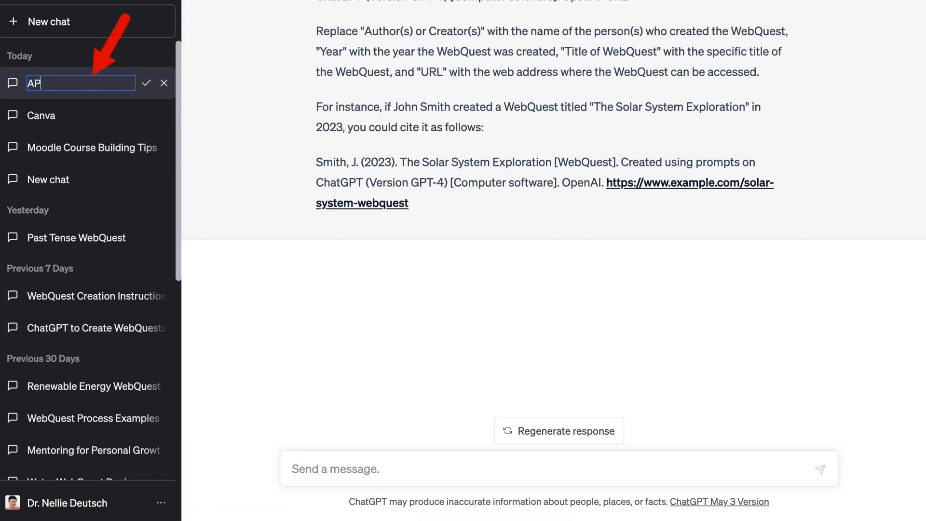
text(A Style)
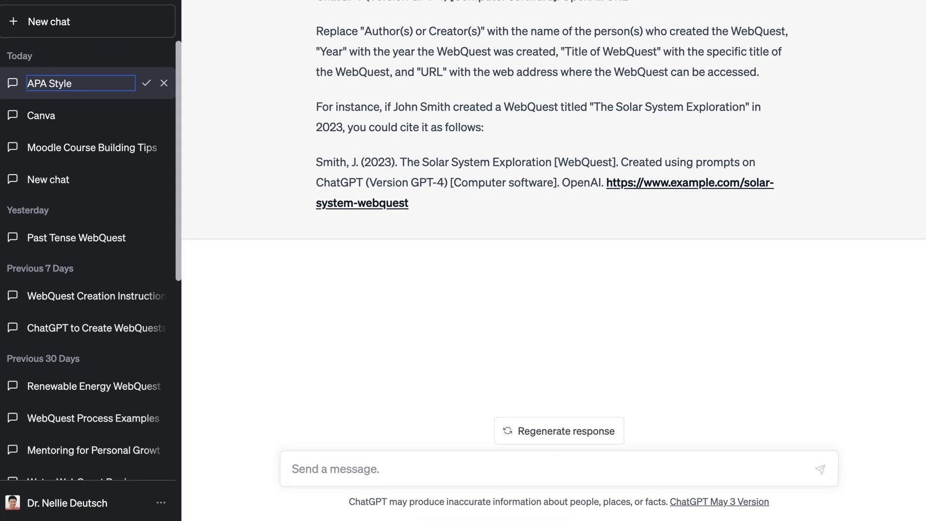
text(Citing)
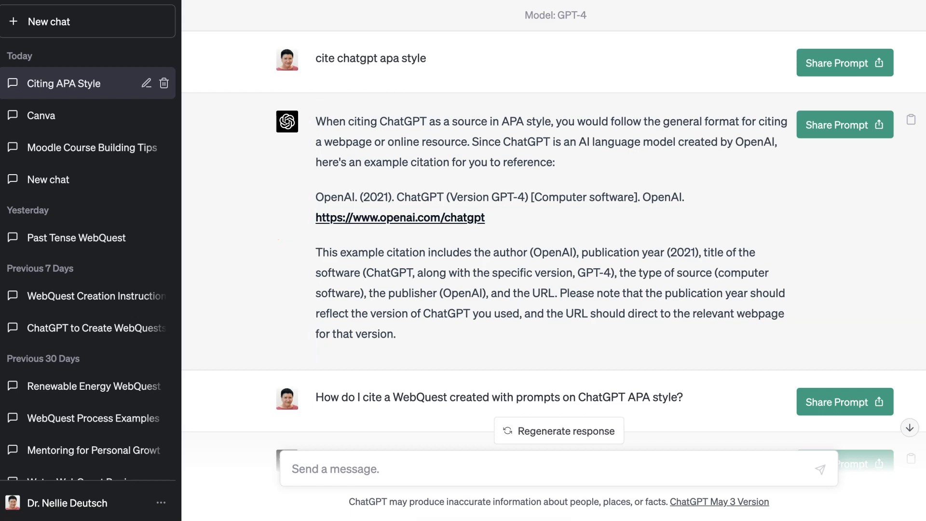
drag(316, 198, 468, 218)
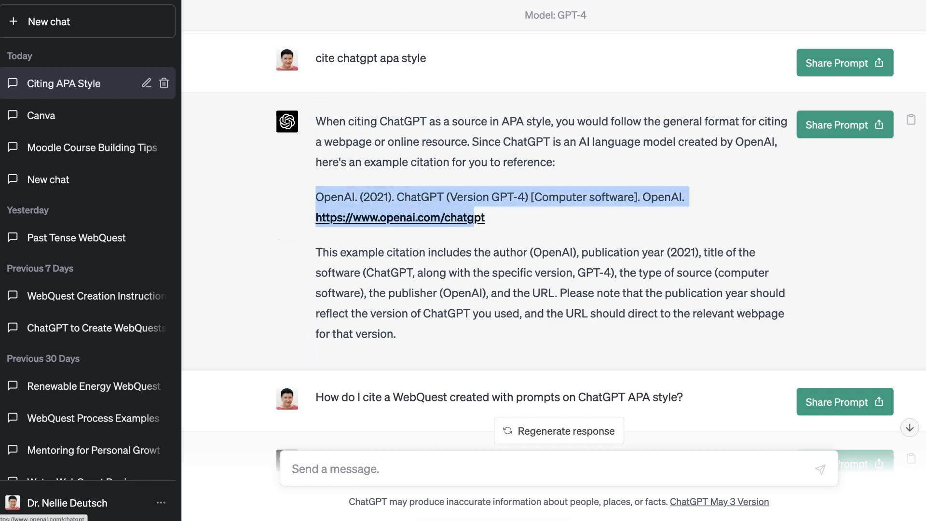
scroll(down, 3)
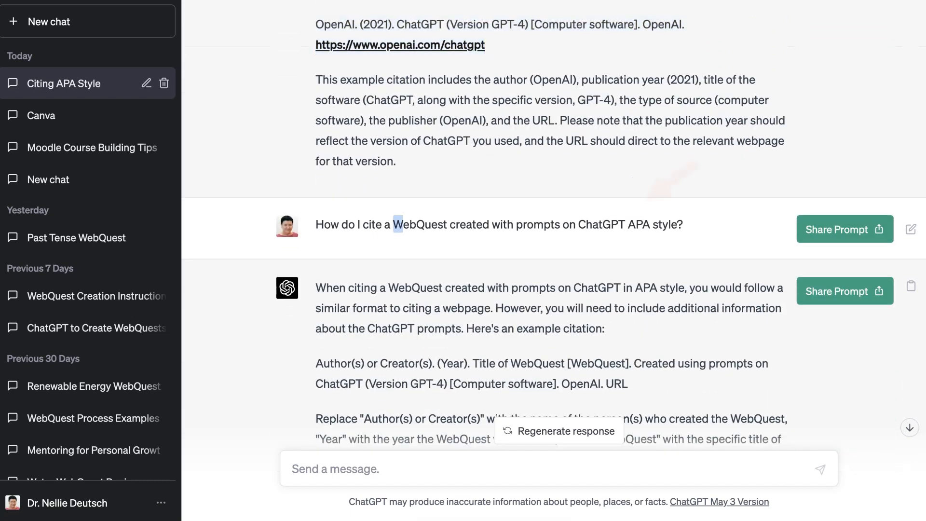
drag(394, 224, 473, 225)
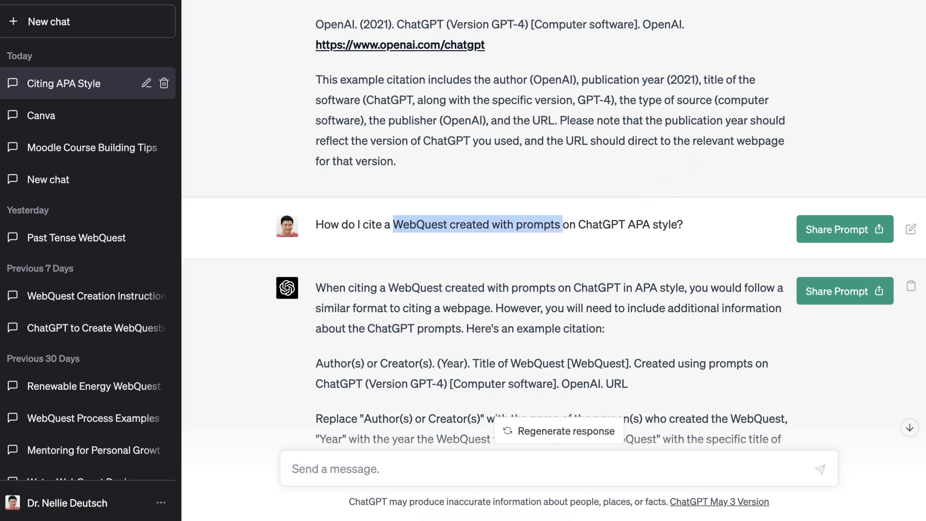
scroll(down, 3)
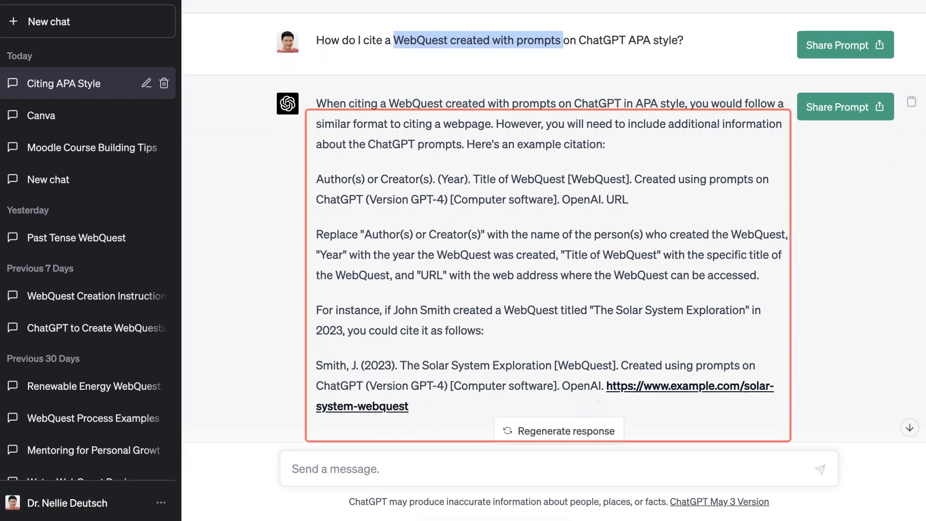
scroll(down, 3)
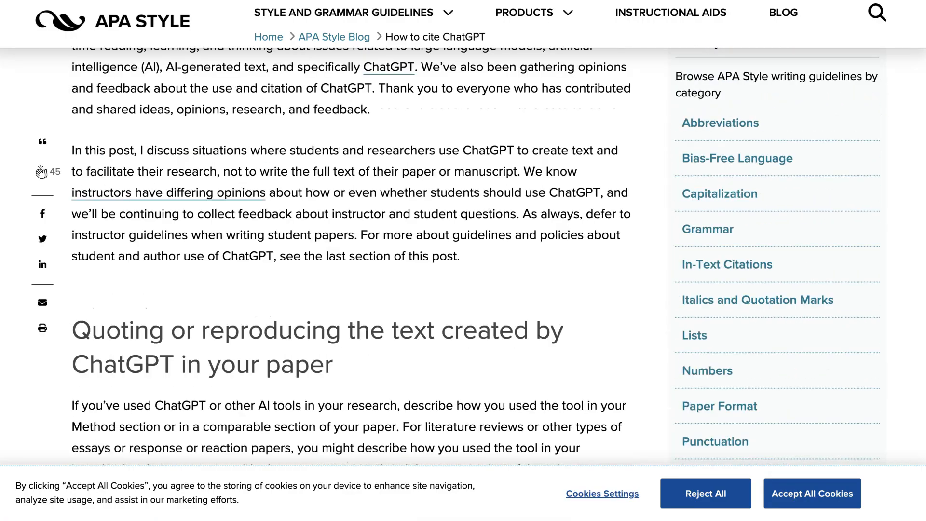
Step: Scroll from the top through the 'How to cite ChatGPT' blog post's introduction
scroll(up, 3)
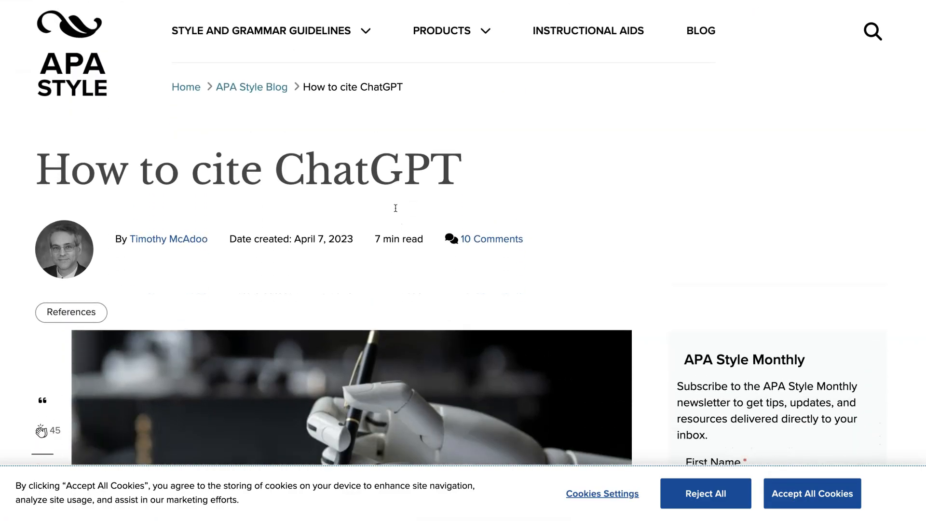
scroll(down, 3)
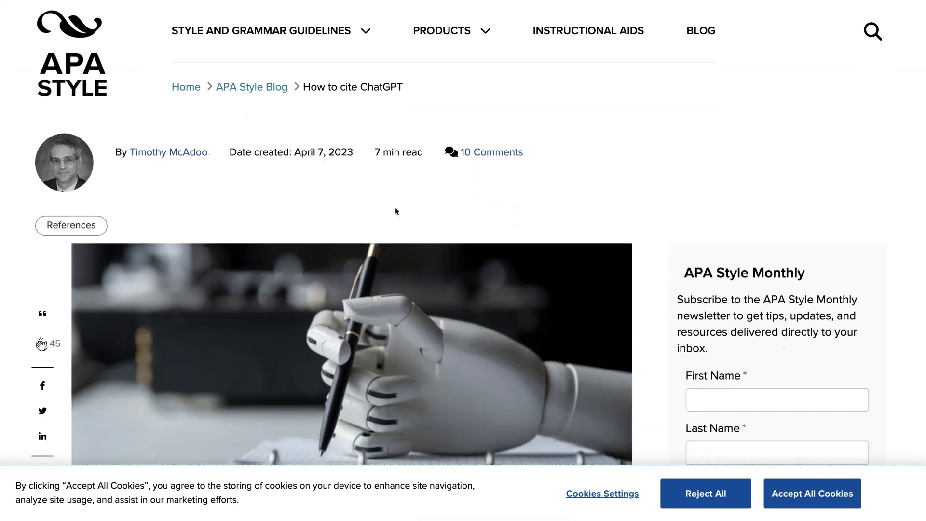
scroll(down, 3)
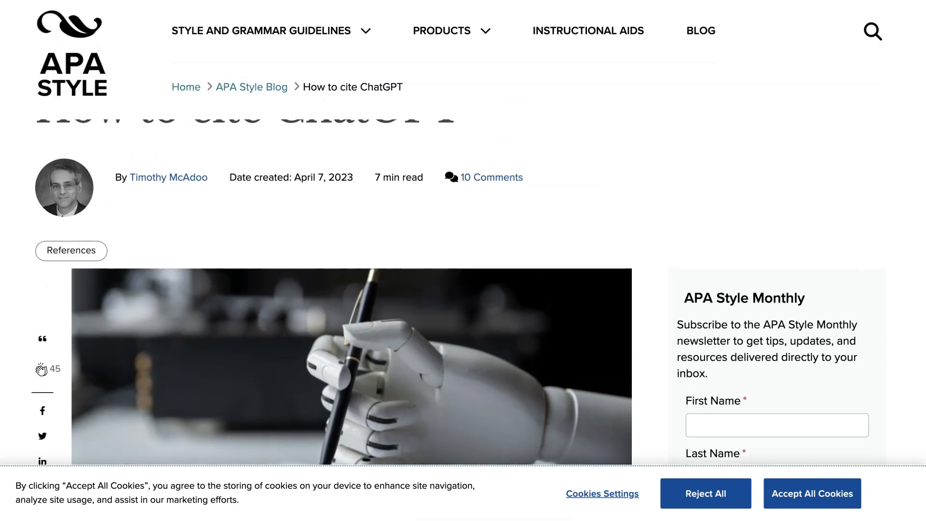
scroll(down, 3)
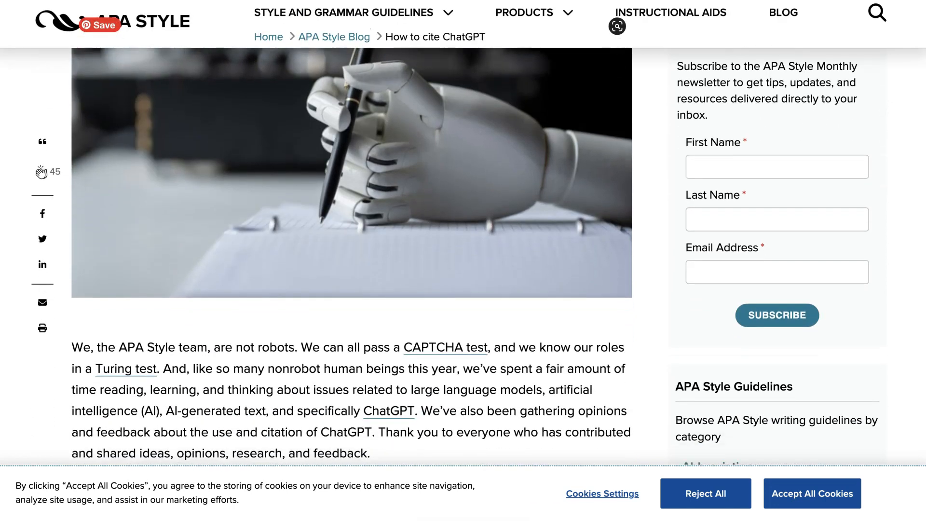
scroll(down, 3)
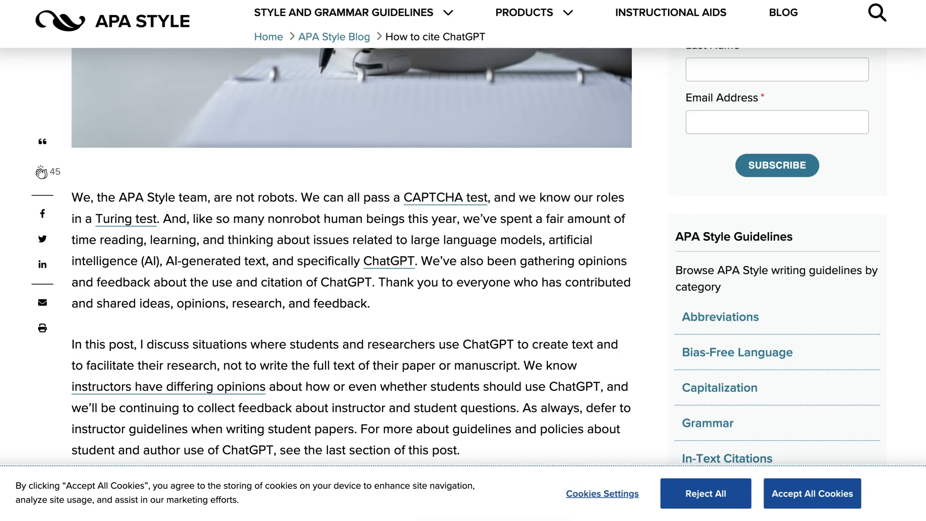
scroll(down, 3)
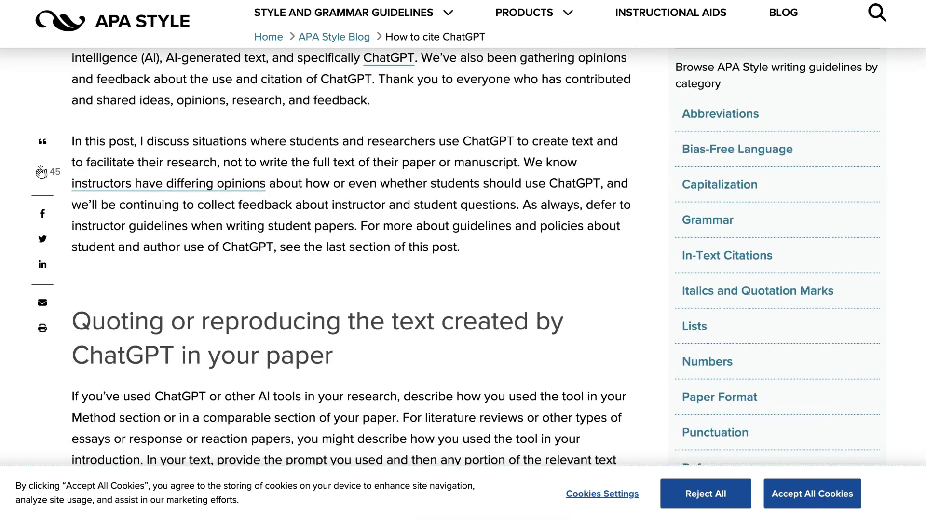
scroll(down, 3)
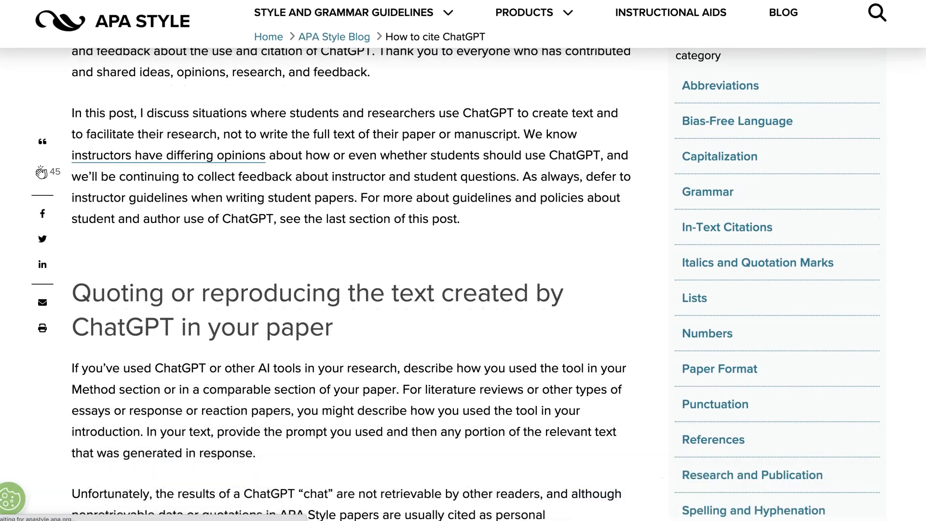
scroll(down, 3)
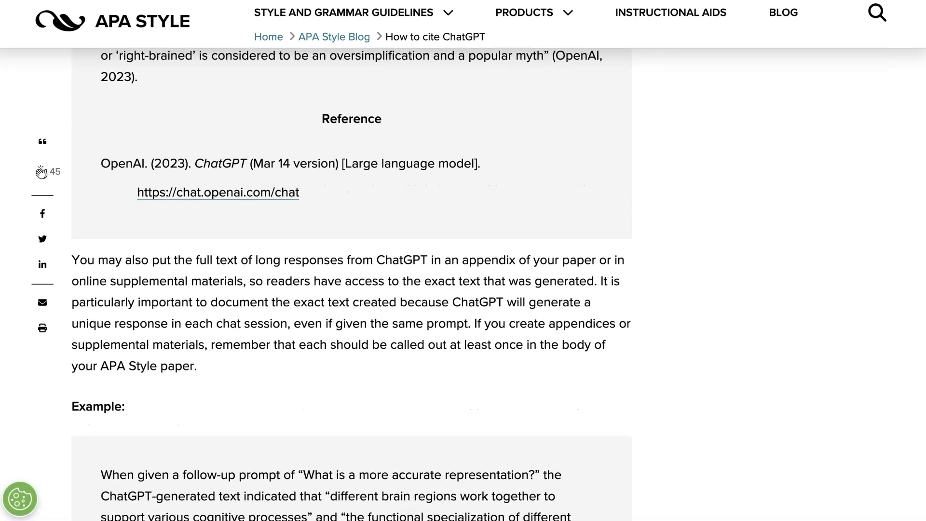
scroll(down, 3)
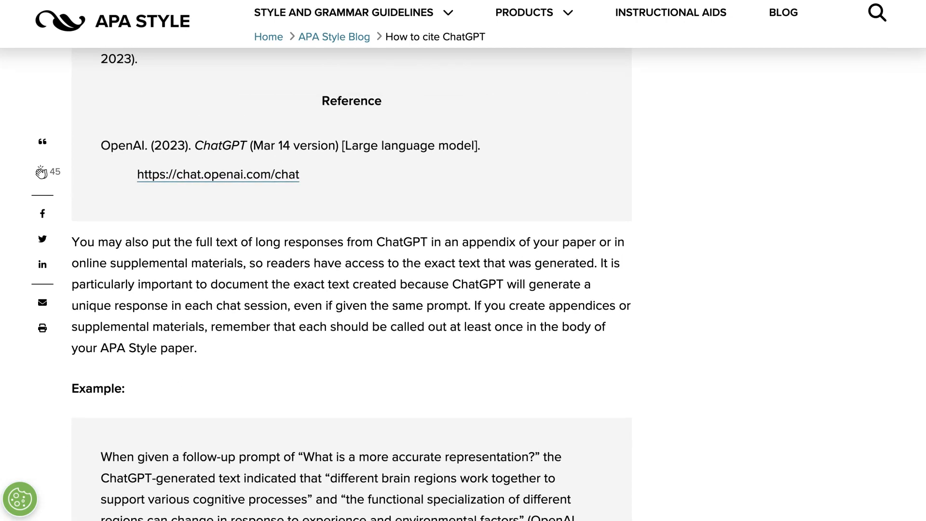
scroll(down, 3)
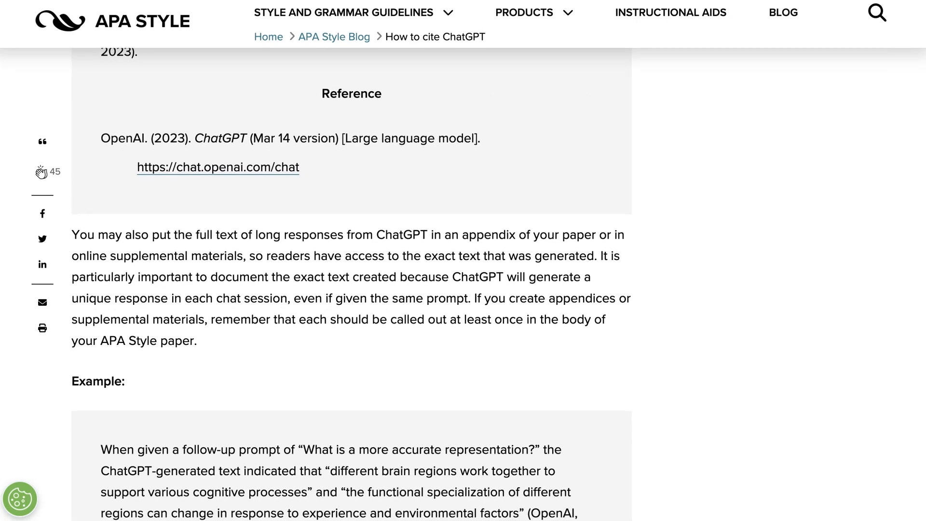
scroll(down, 3)
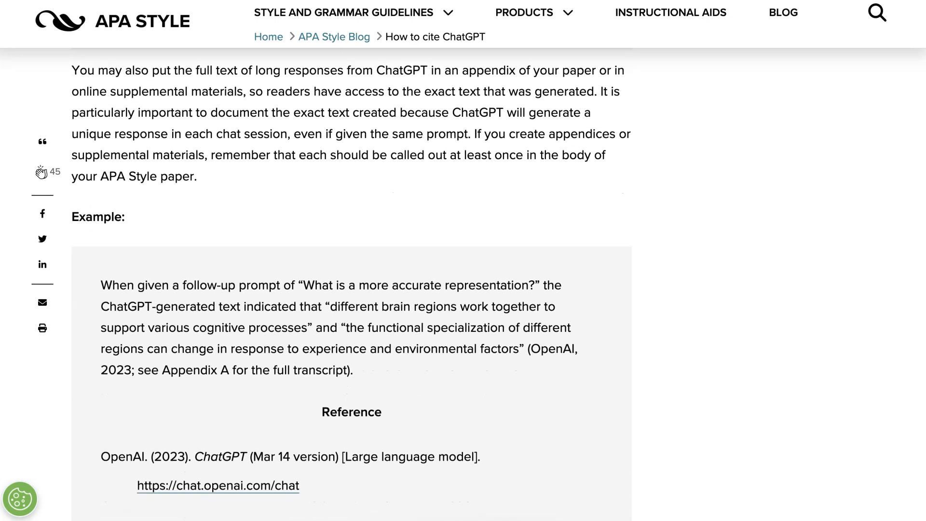
scroll(down, 3)
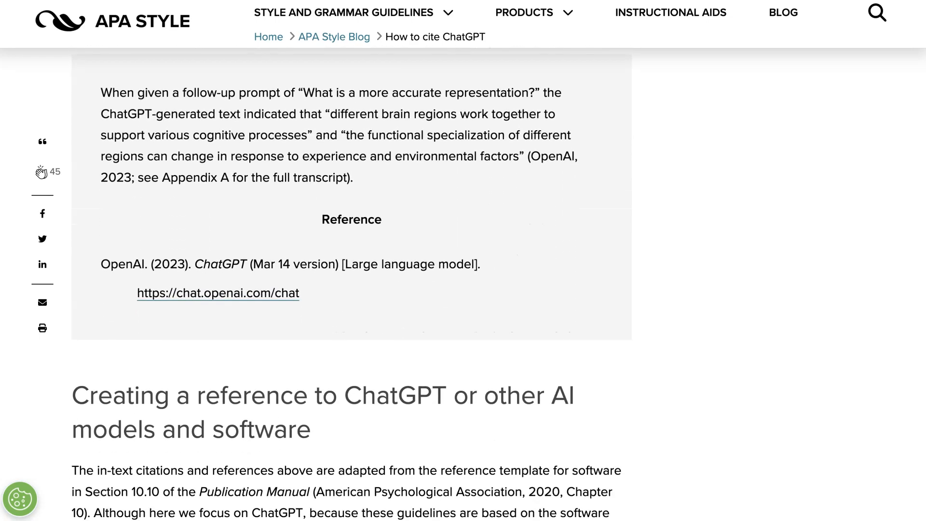
scroll(down, 3)
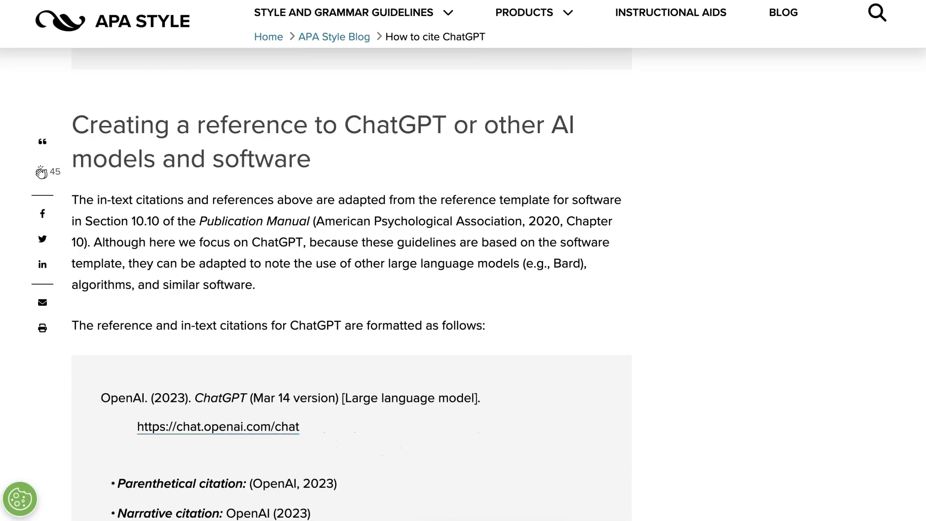
scroll(down, 3)
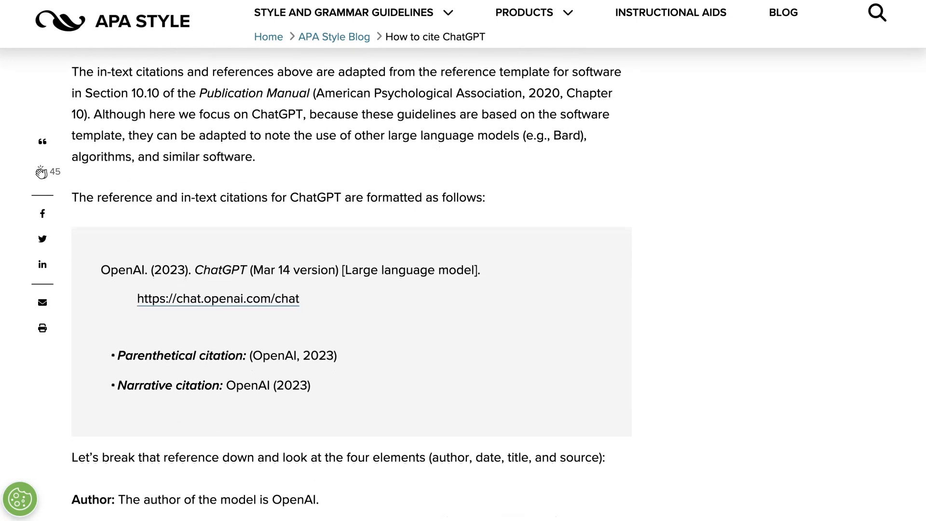
scroll(down, 3)
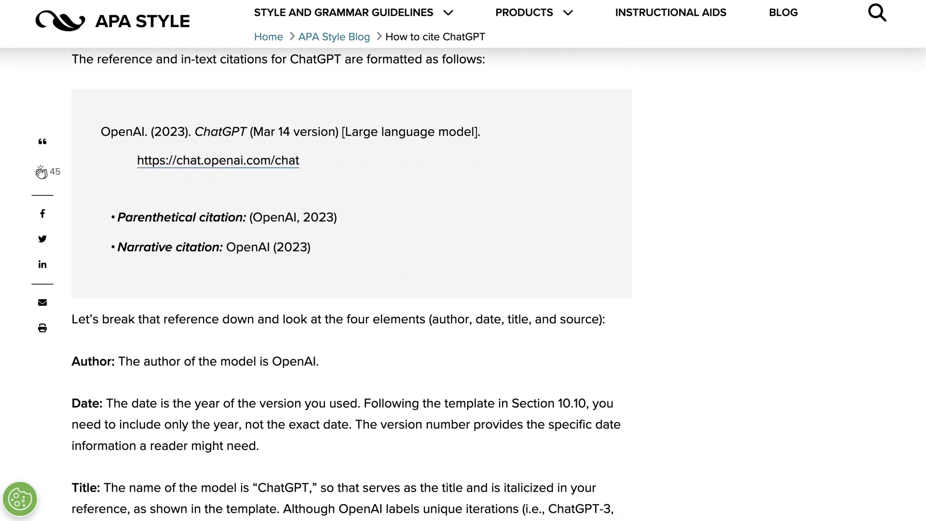
scroll(down, 3)
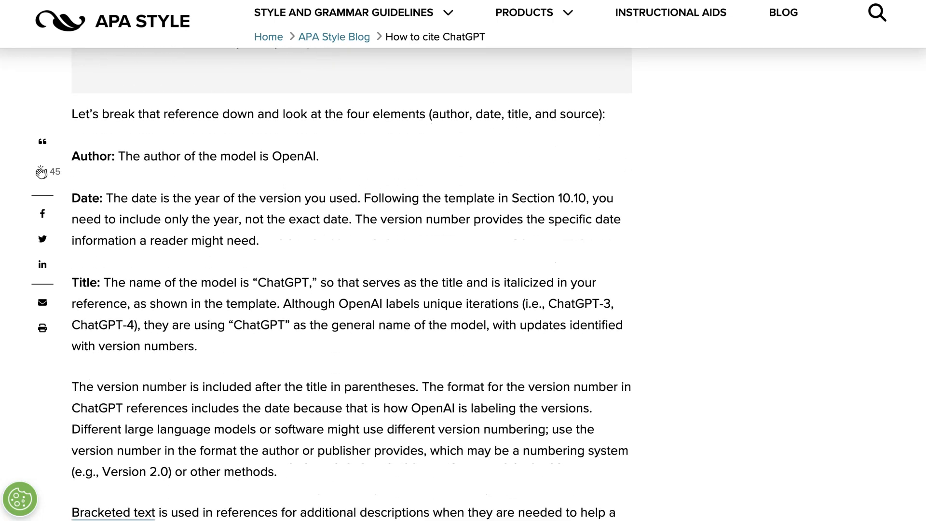
scroll(down, 3)
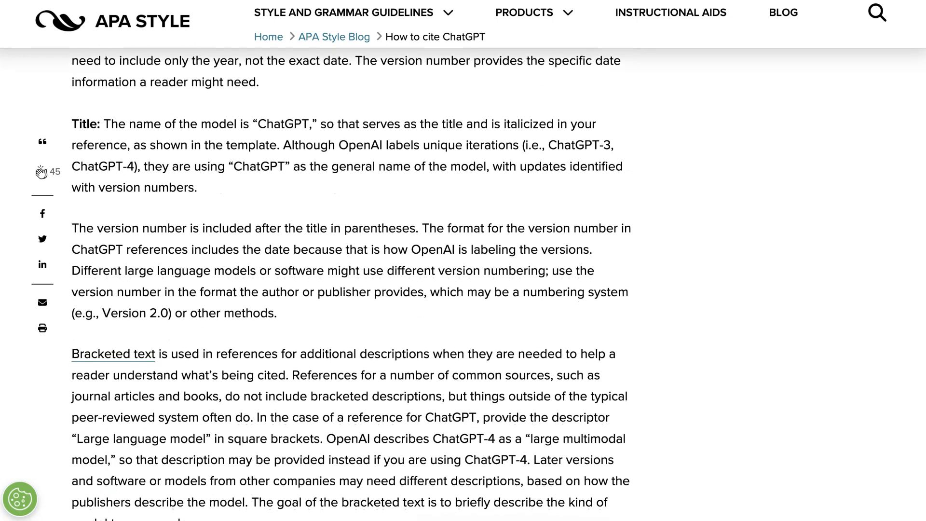